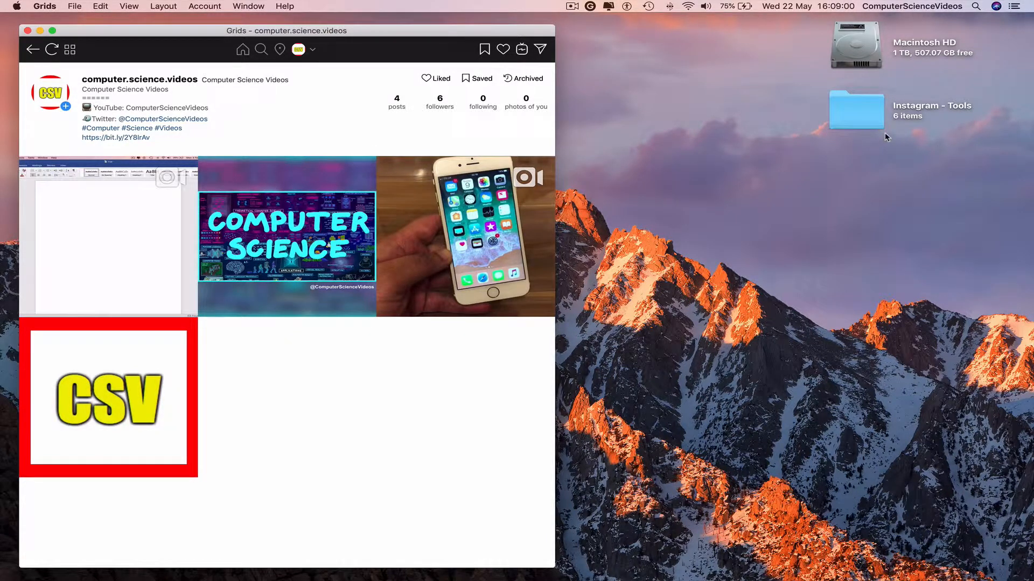
Open the Instagram - Tools folder in Finder
{"action": "left_click", "coordinate": [855, 109]}
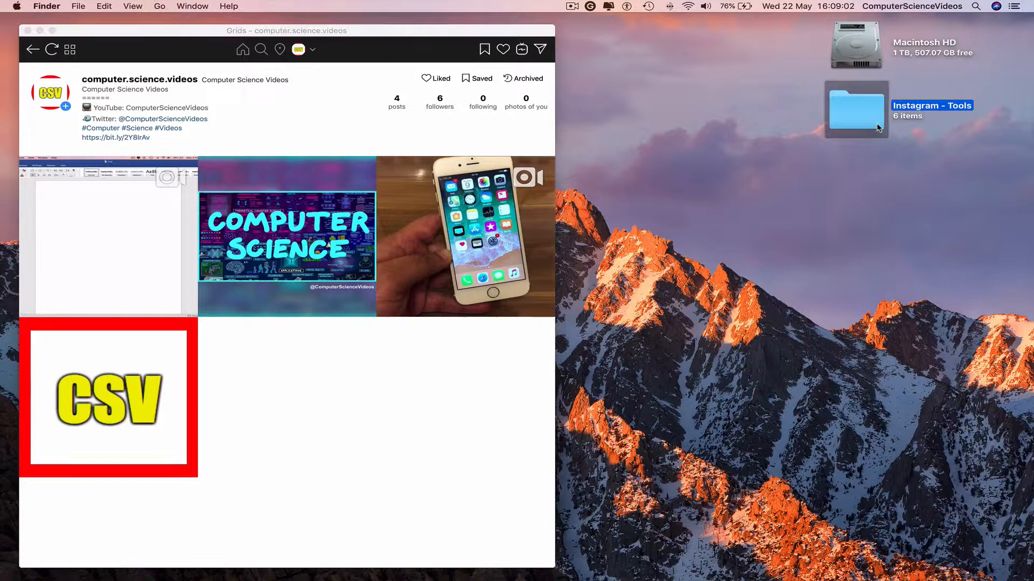
{"action": "double_click", "coordinate": [855, 109]}
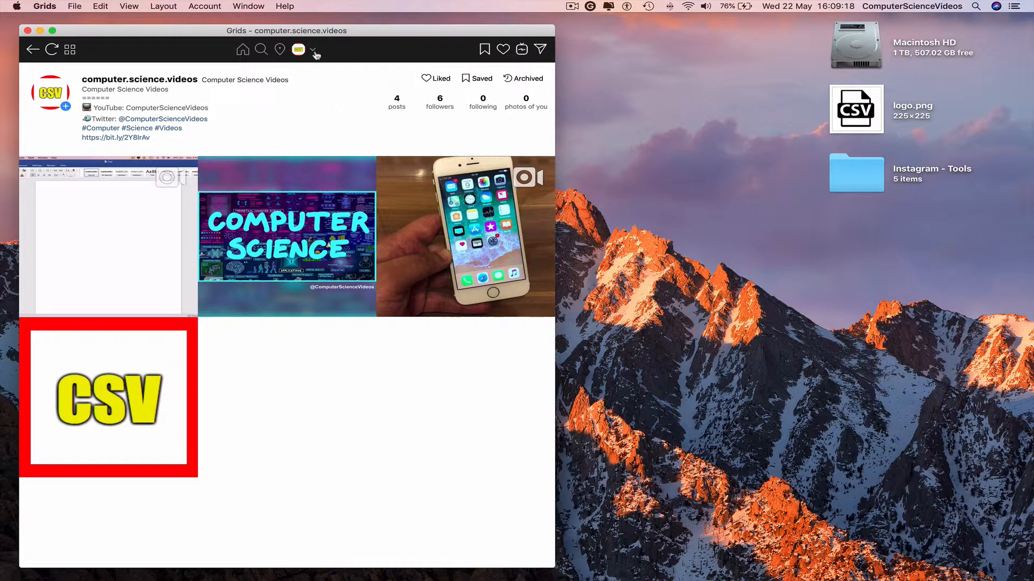
Start a new post from the account menu and drop logo.png into it
{"action": "left_click", "coordinate": [315, 50]}
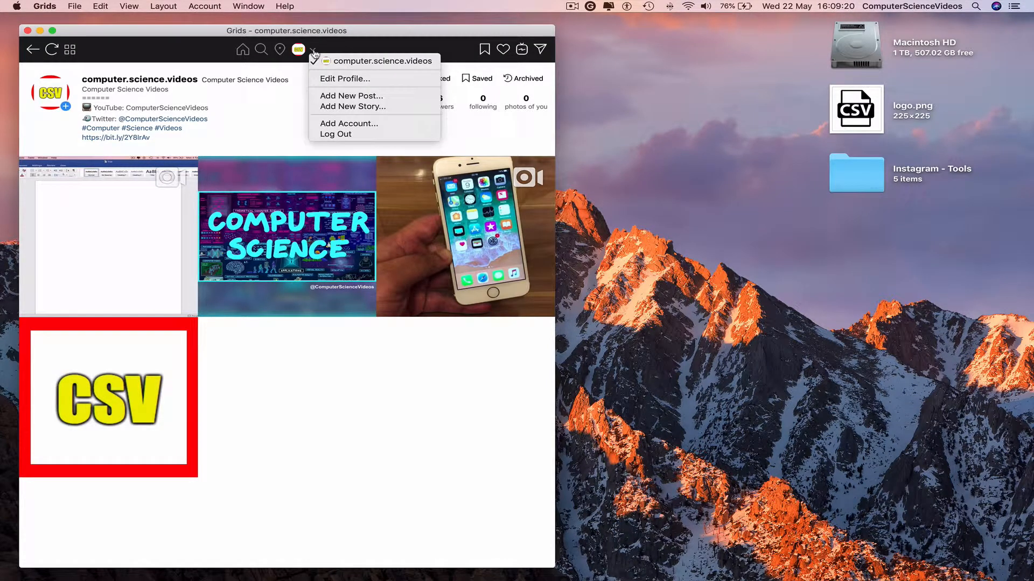
{"action": "mouse_move", "coordinate": [351, 95]}
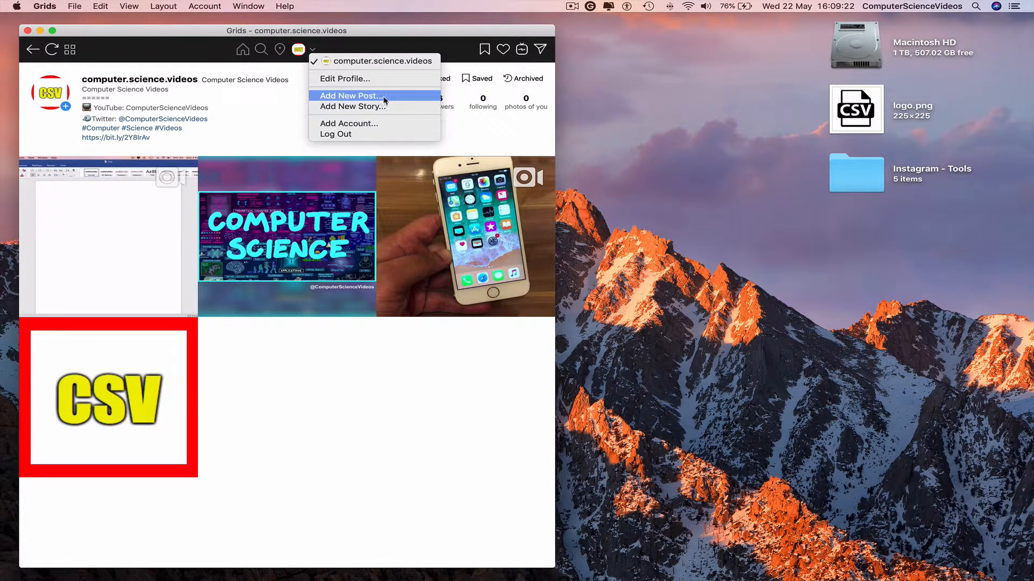
{"action": "left_click", "coordinate": [349, 96]}
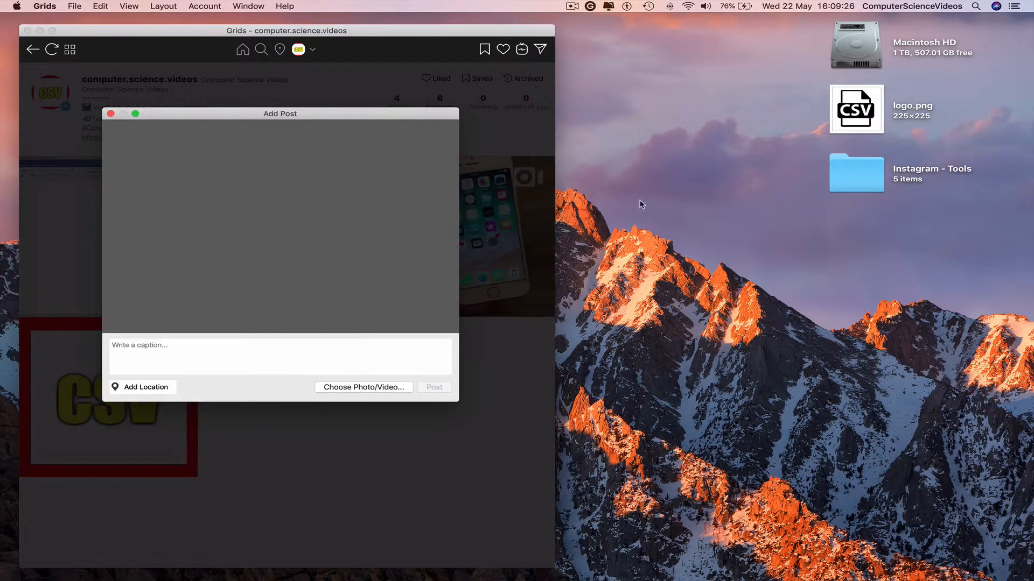
{"action": "mouse_move", "coordinate": [707, 145]}
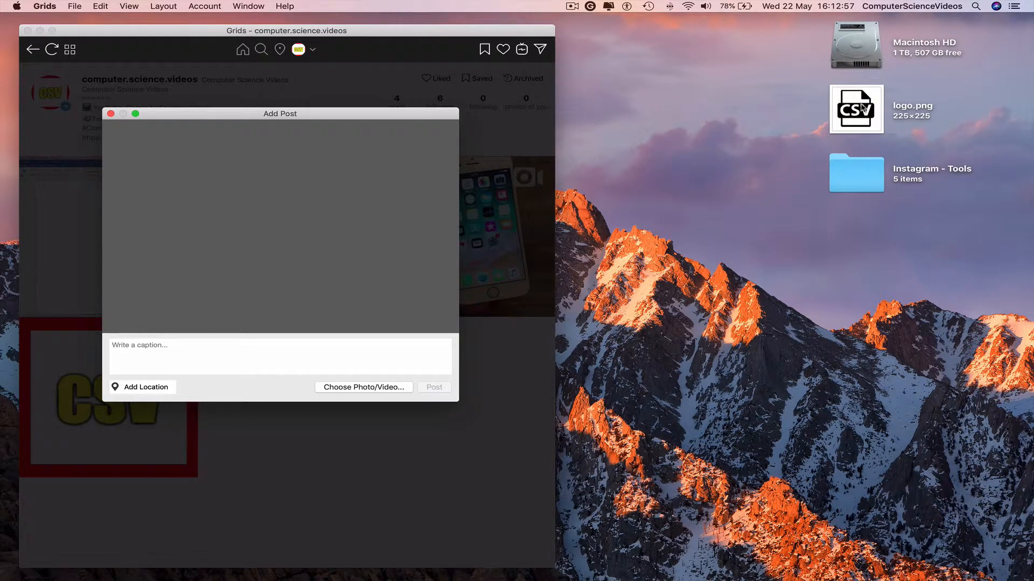
{"action": "left_click_drag", "start_coordinate": [855, 109], "coordinate": [398, 189]}
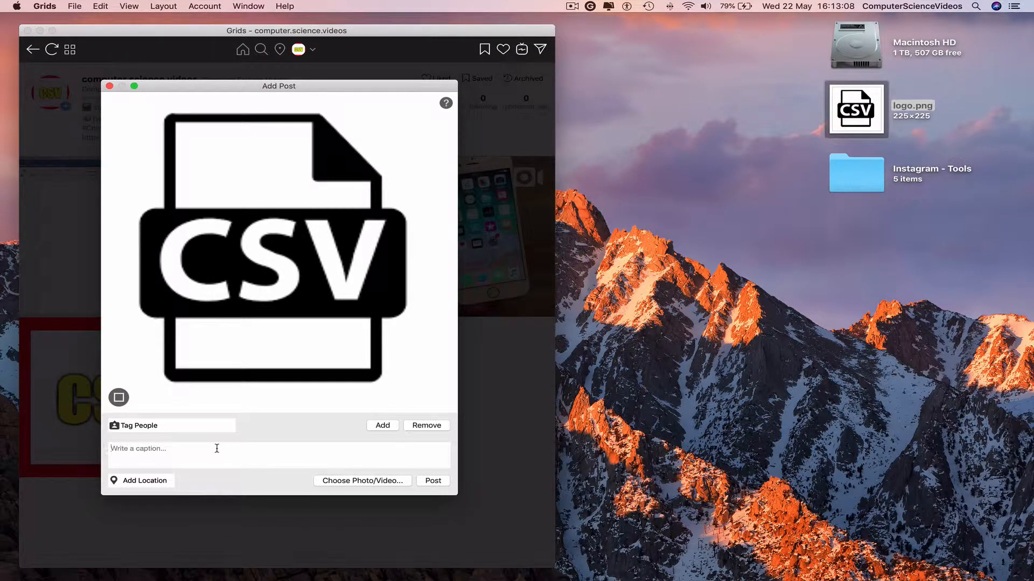
Caption the post "A new profile photo #ComputerScienceVideos #PhotoOfTheDay2019"
{"action": "type", "text": "#"}
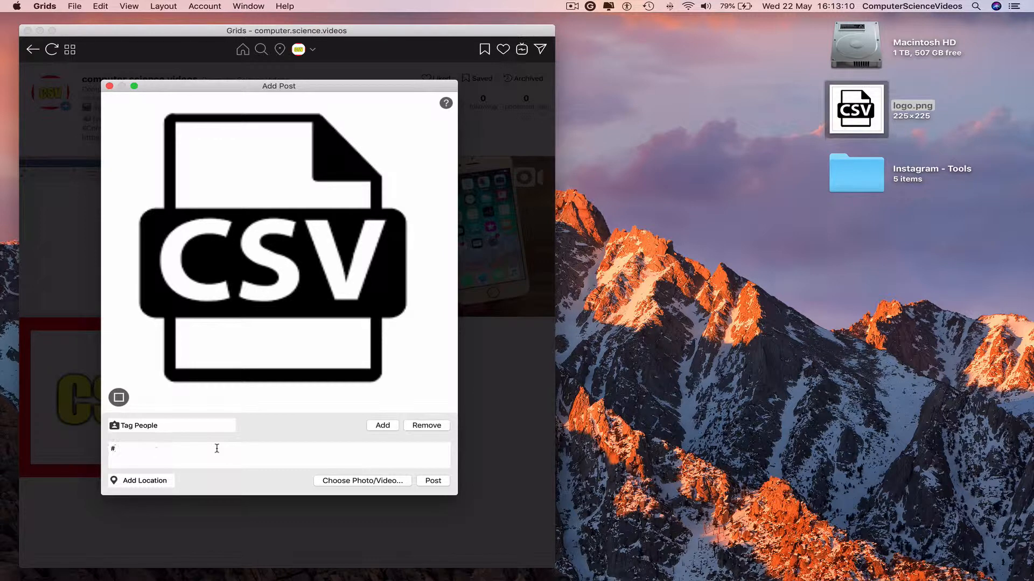
{"action": "type", "text": "A new"}
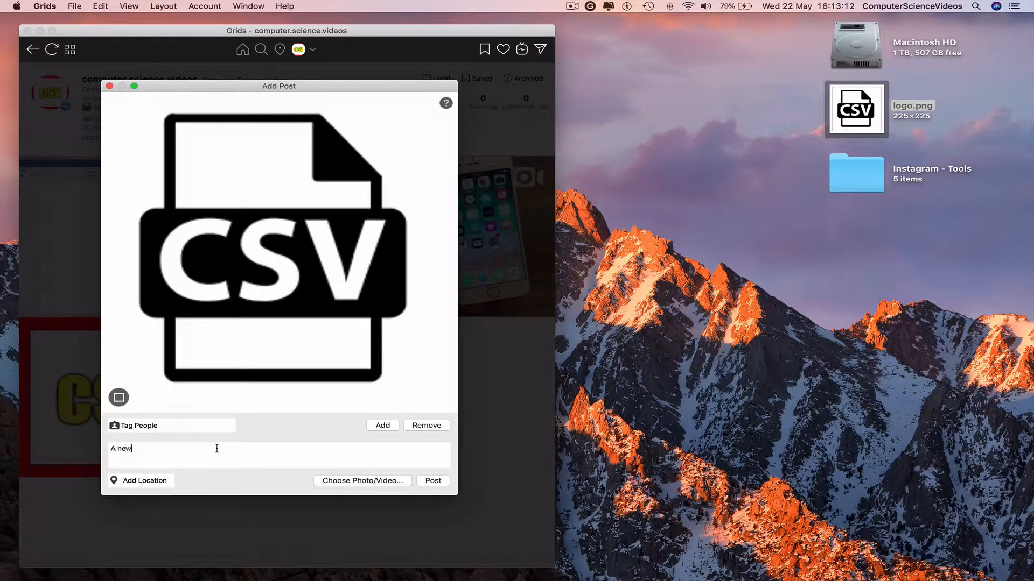
{"action": "type", "text": "profile"}
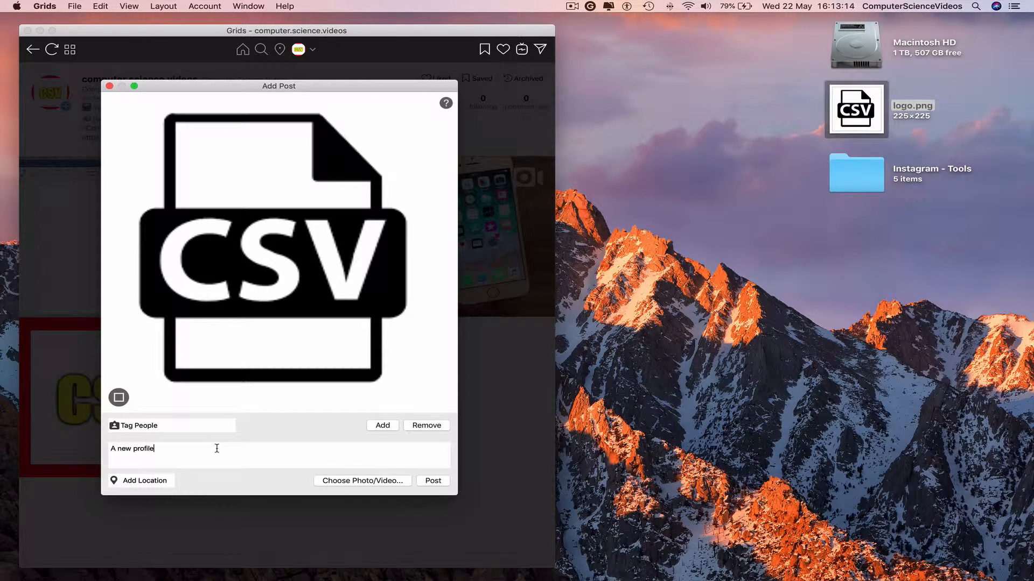
{"action": "type", "text": "photo"}
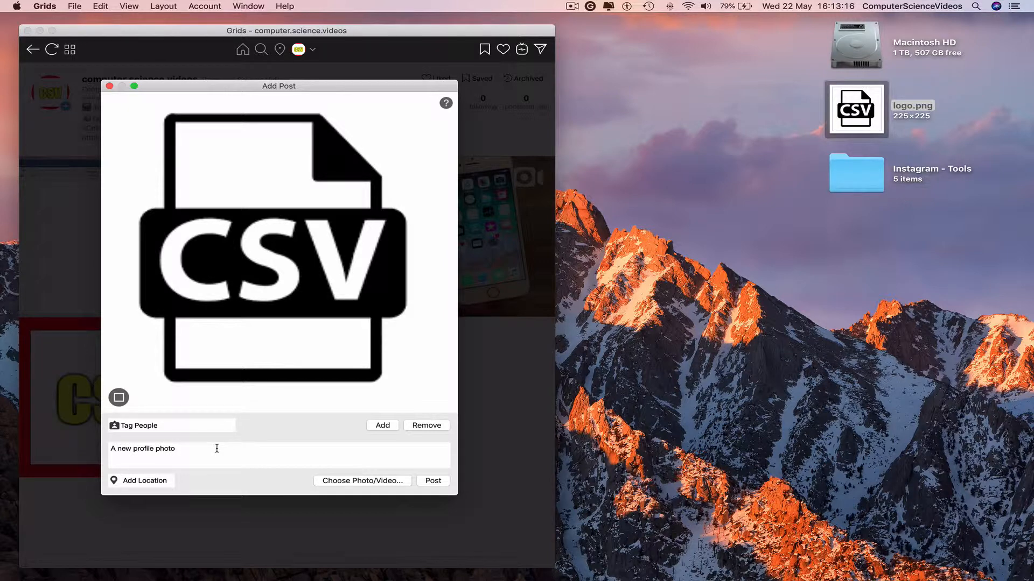
{"action": "type", "text": "#ComputerSci"}
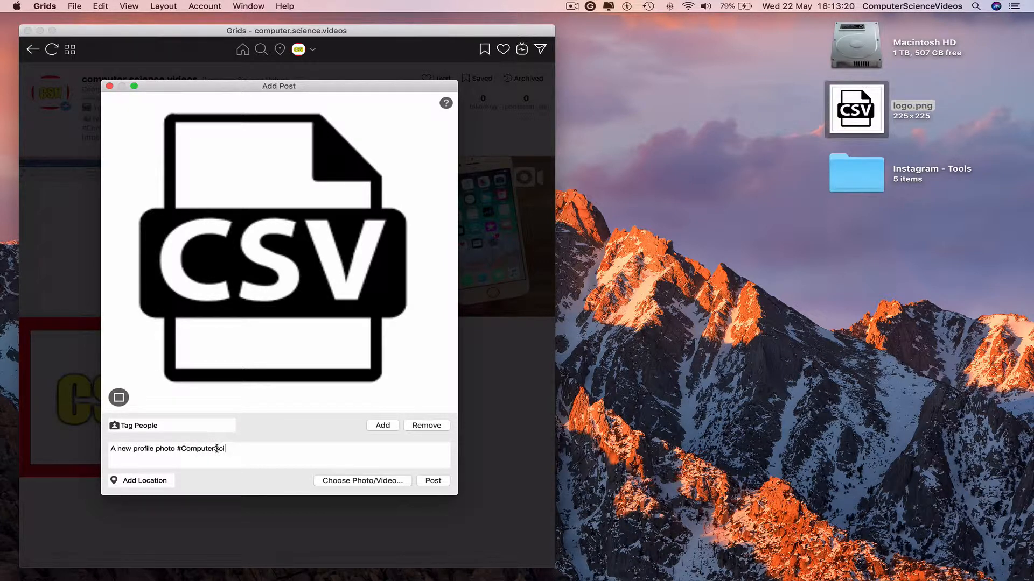
{"action": "type", "text": "ence"}
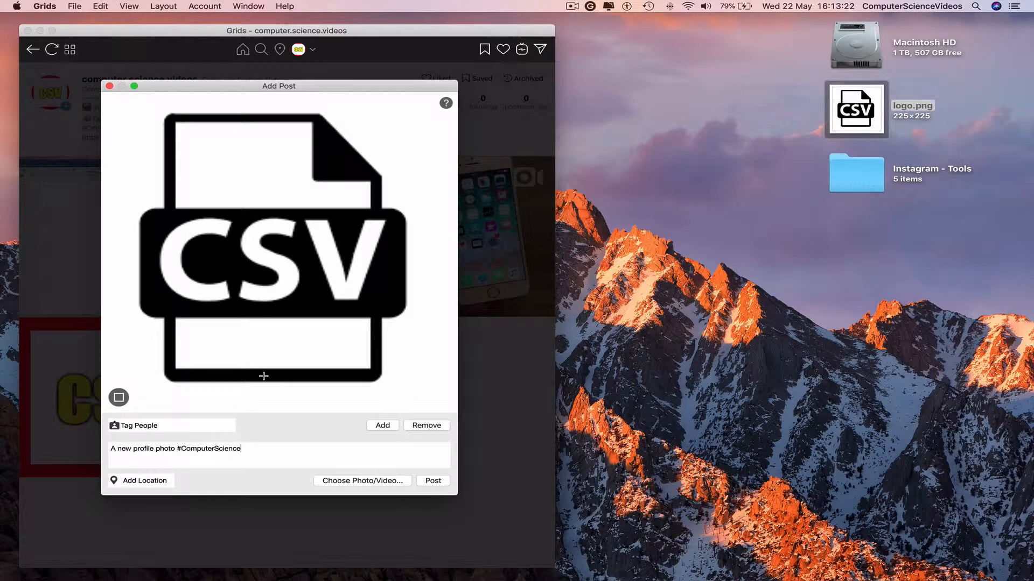
{"action": "type", "text": "Videos #Ph"}
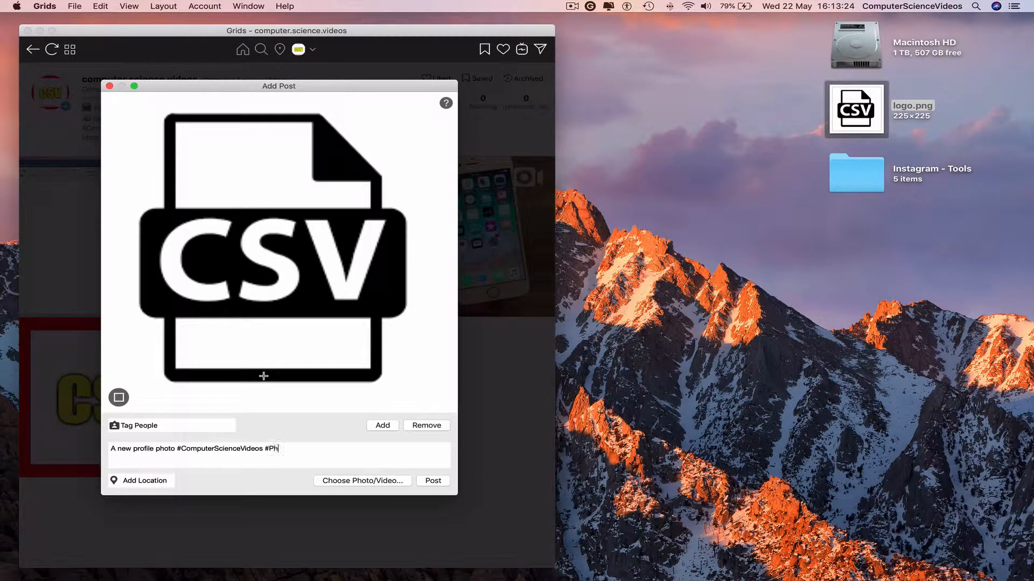
{"action": "type", "text": "otoOfTheDay2019"}
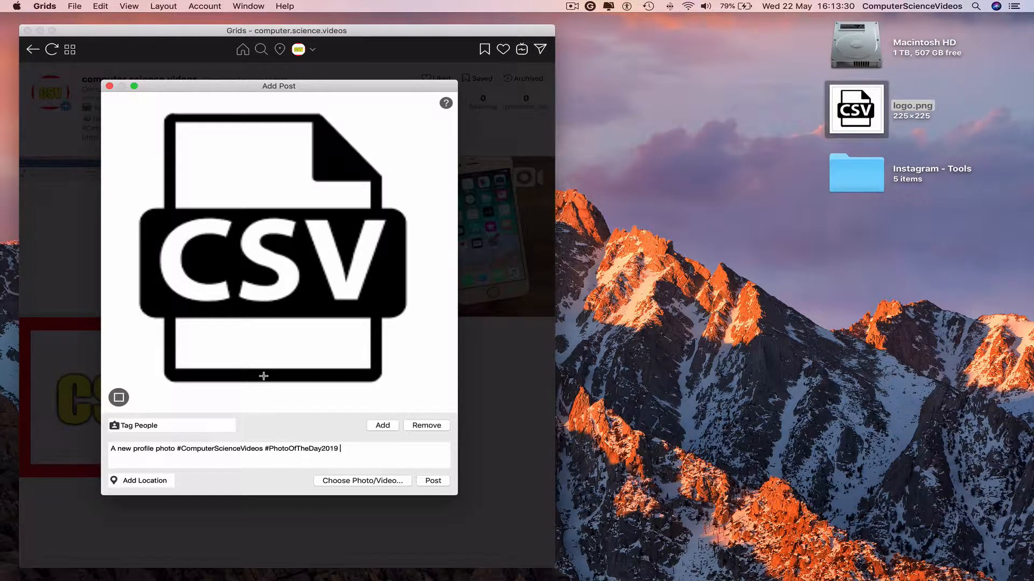
Post the logo and return to the profile page showing 5 posts
{"action": "left_click", "coordinate": [432, 480]}
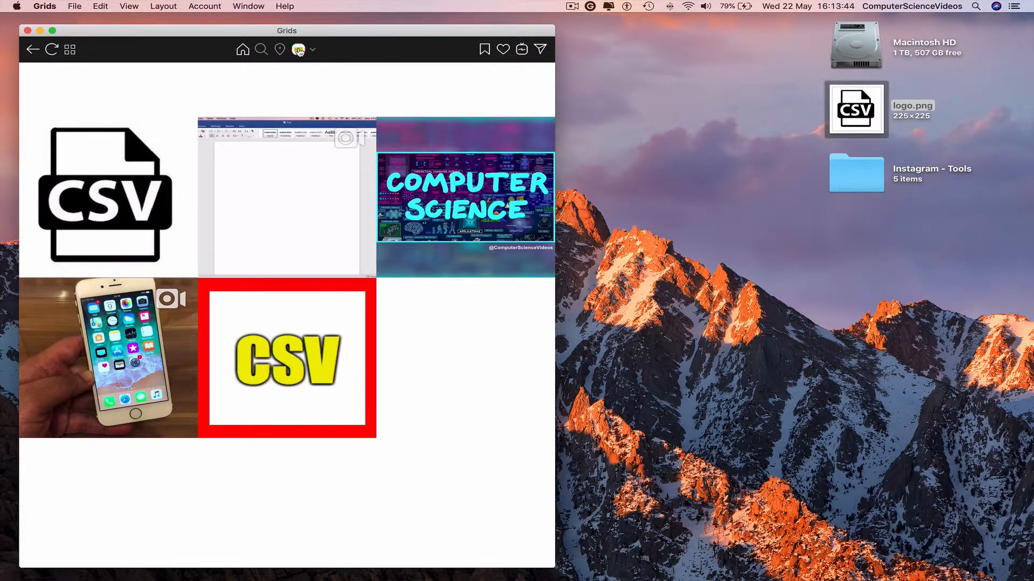
{"action": "left_click", "coordinate": [299, 49]}
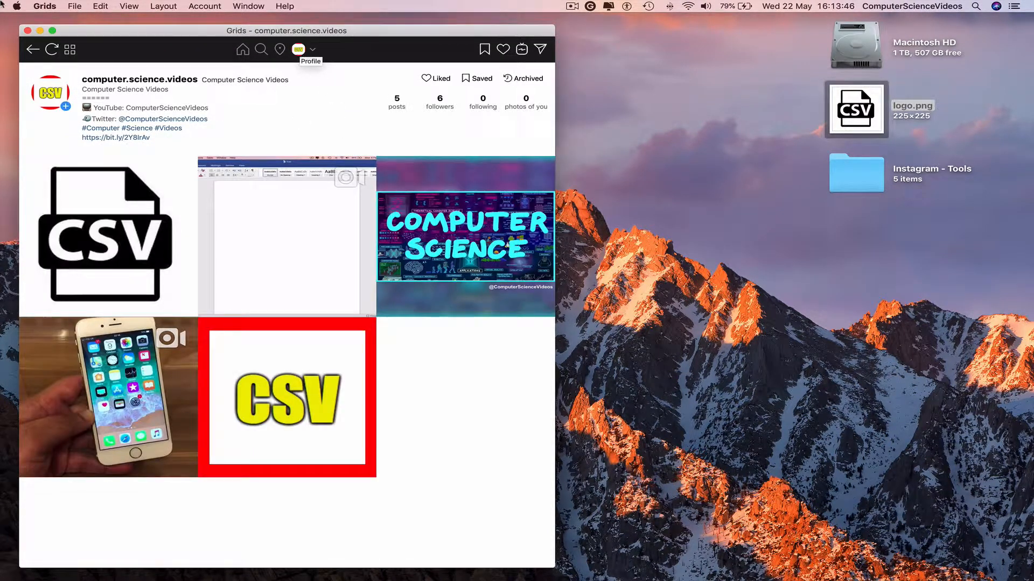